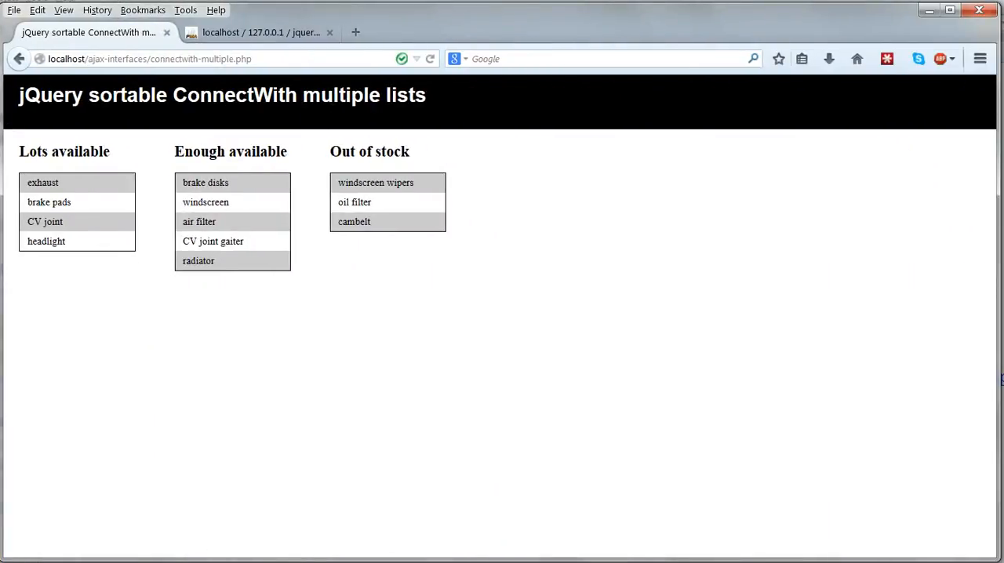
# Move CV joint into Enough available and headlight into Out of stock between the connected lists
pyautogui.moveTo(44, 221); pyautogui.dragTo(201, 241)
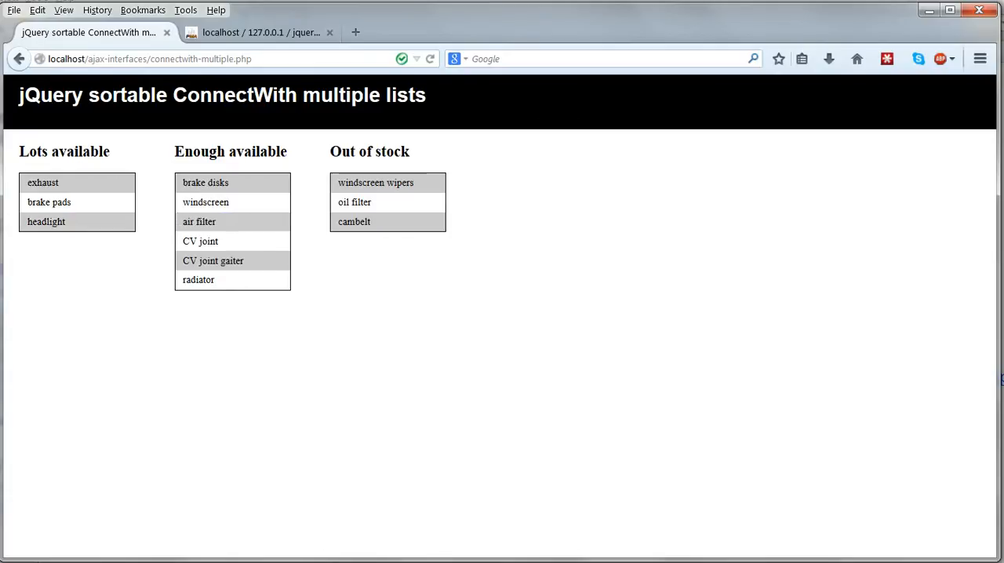
pyautogui.moveTo(45, 221); pyautogui.dragTo(358, 221)
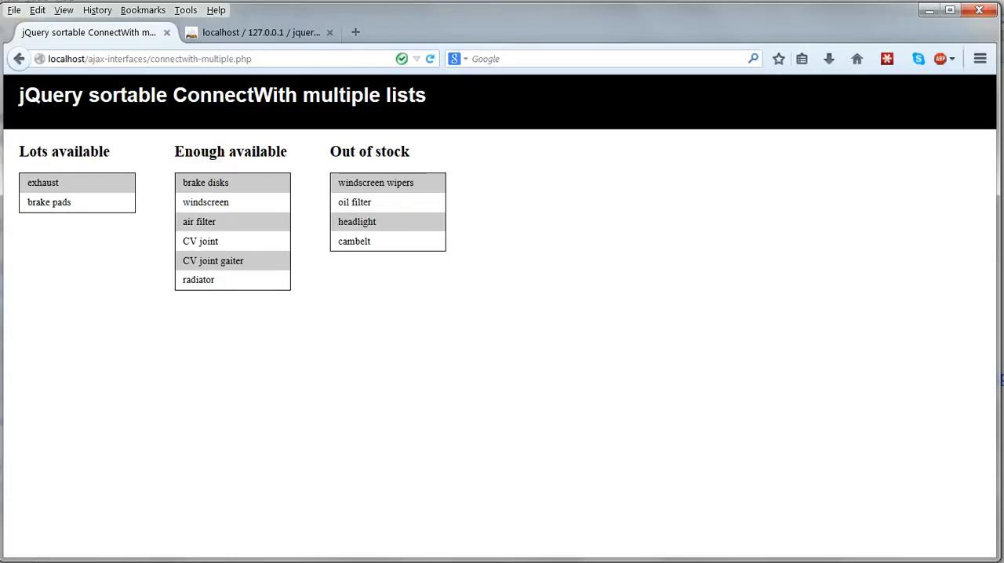
pyautogui.moveTo(354, 200); pyautogui.dragTo(87, 201)
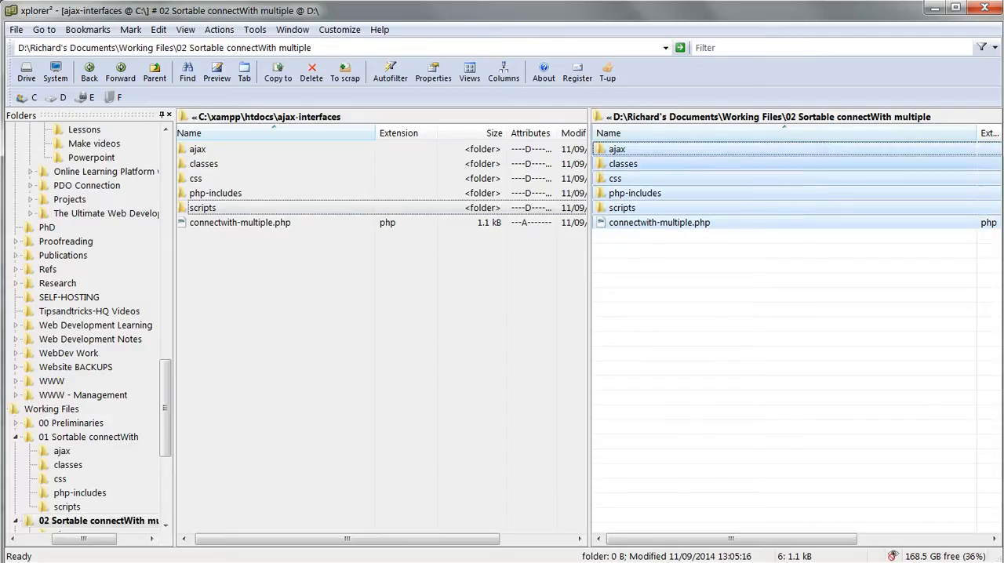
# Load connectwith-multiple.php from C:\xampp\htdocs\ajax-interfaces into Komodo Edit
pyautogui.click(622, 163)
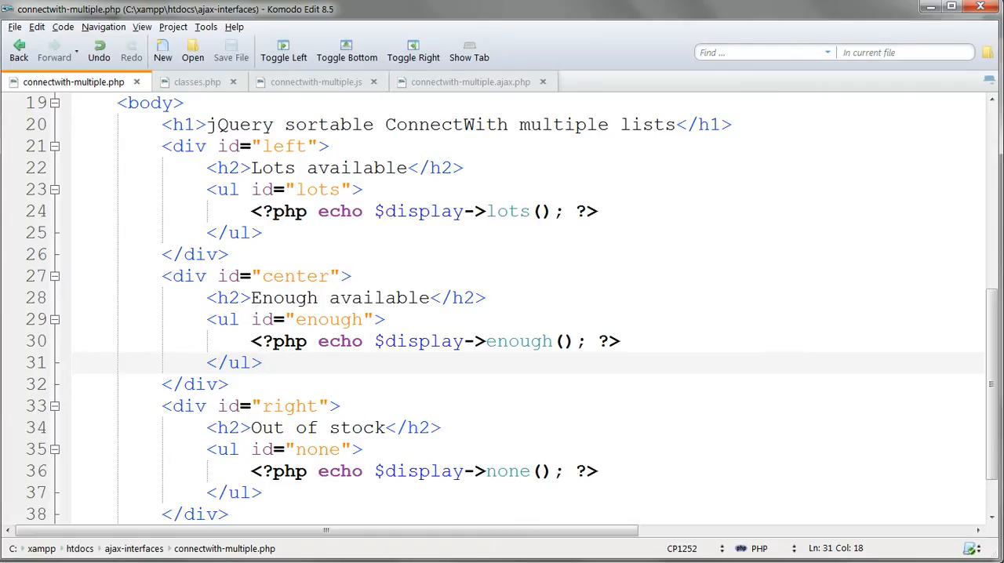
# Show classes.php with the lots and enough quantity query functions
pyautogui.click(261, 362)
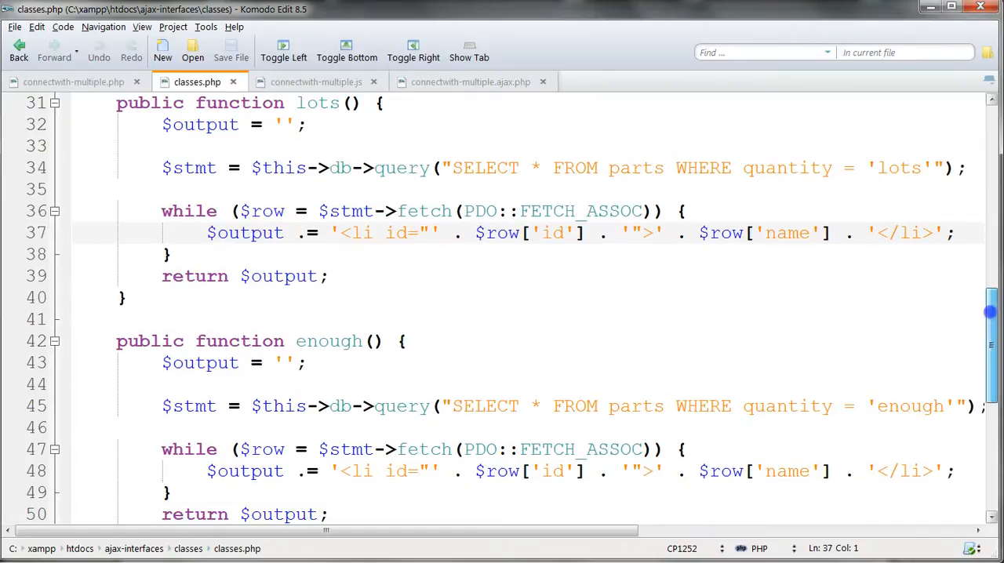
pyautogui.scroll(-3)
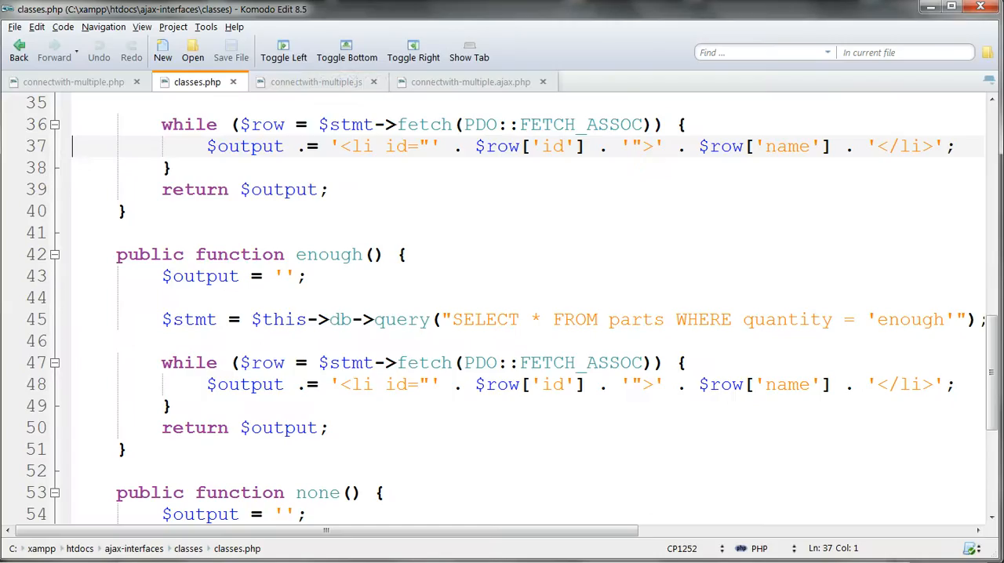
# Review connectwith-multiple.js, then show connectwith-multiple.ajax.php, which updates a part's quantity by id
pyautogui.click(317, 82)
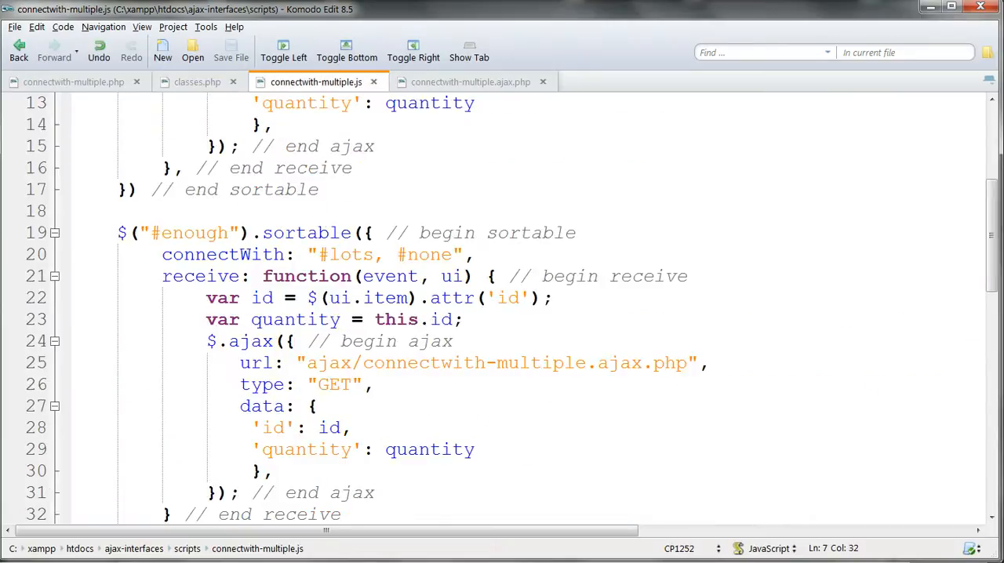
pyautogui.scroll(3)
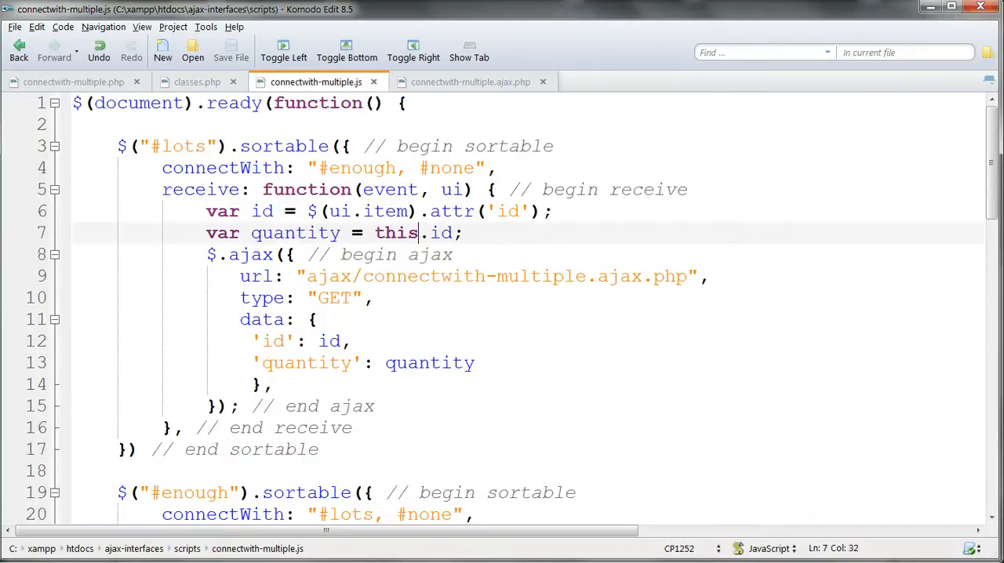
pyautogui.scroll(-3)
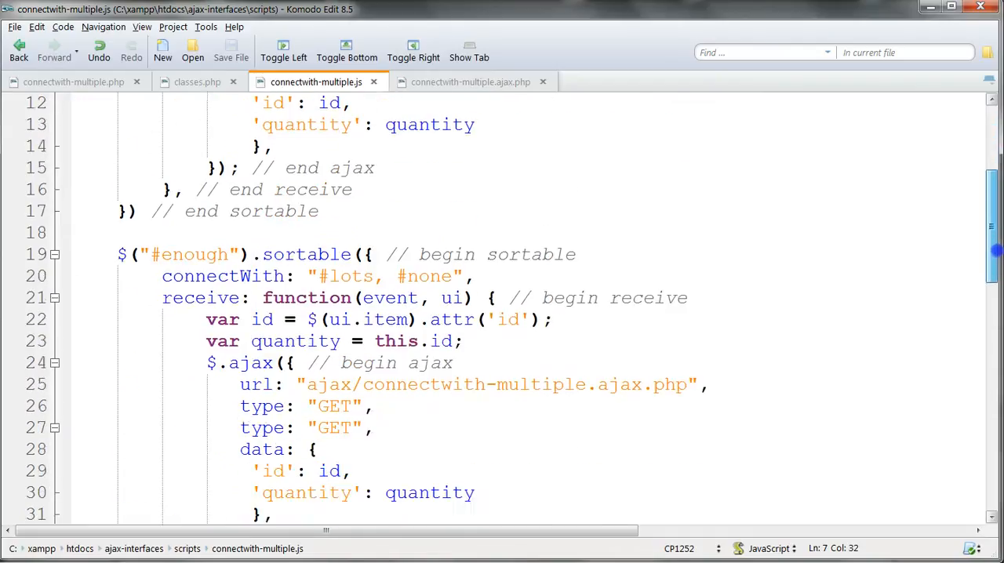
pyautogui.scroll(3)
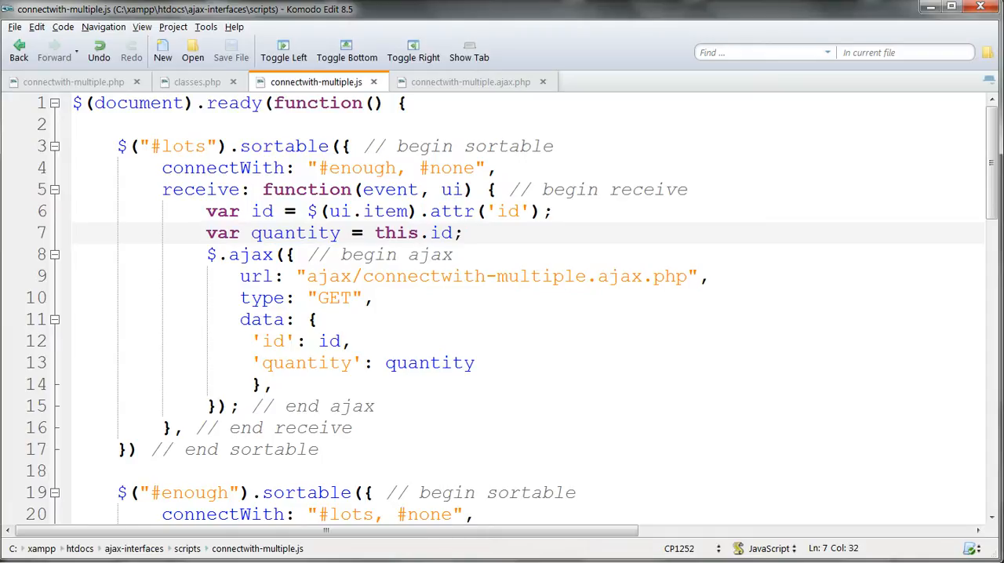
pyautogui.click(471, 81)
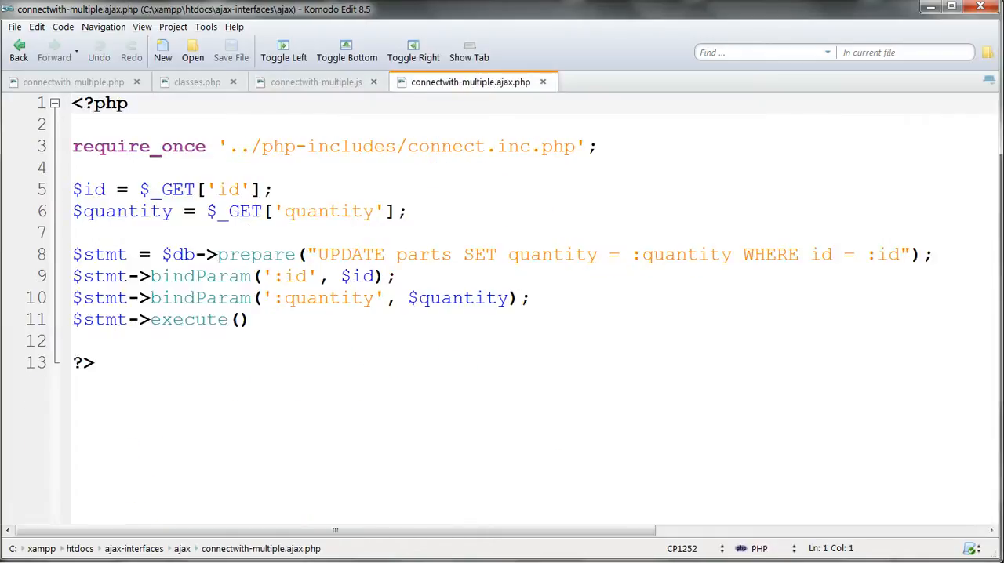